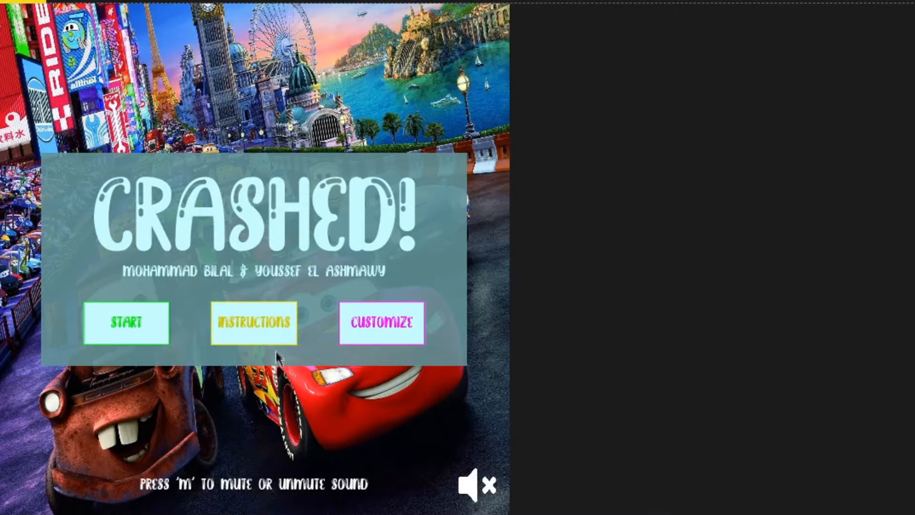
Browse the instructions and vehicle selection screens, returning to the main menu without changing cars
left_click(253, 322)
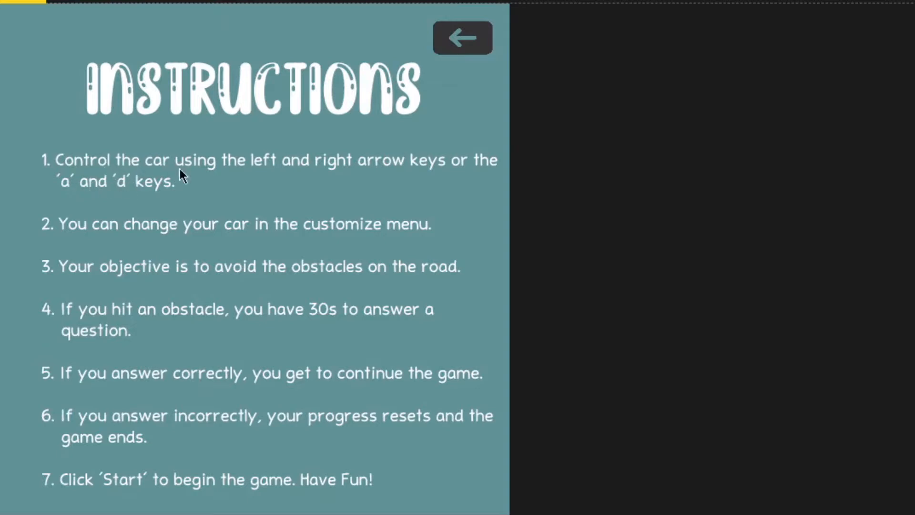
mouse_move(142, 165)
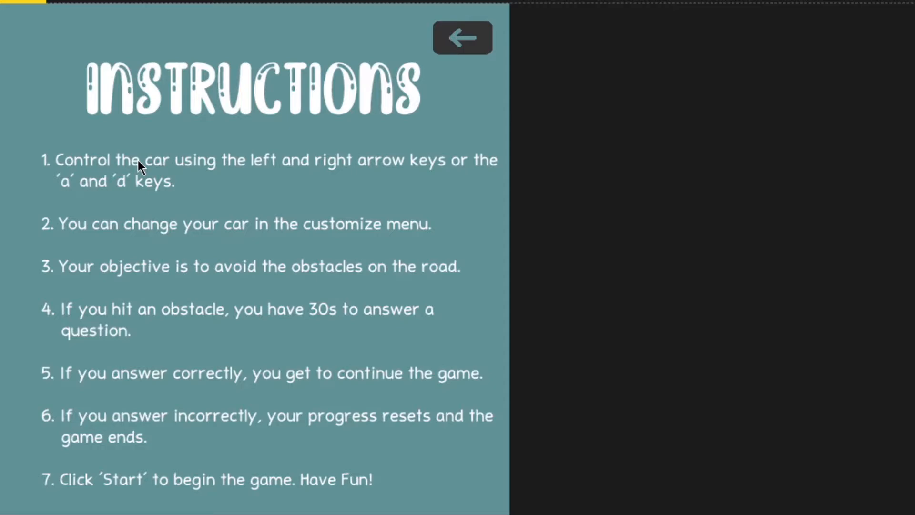
left_click(461, 38)
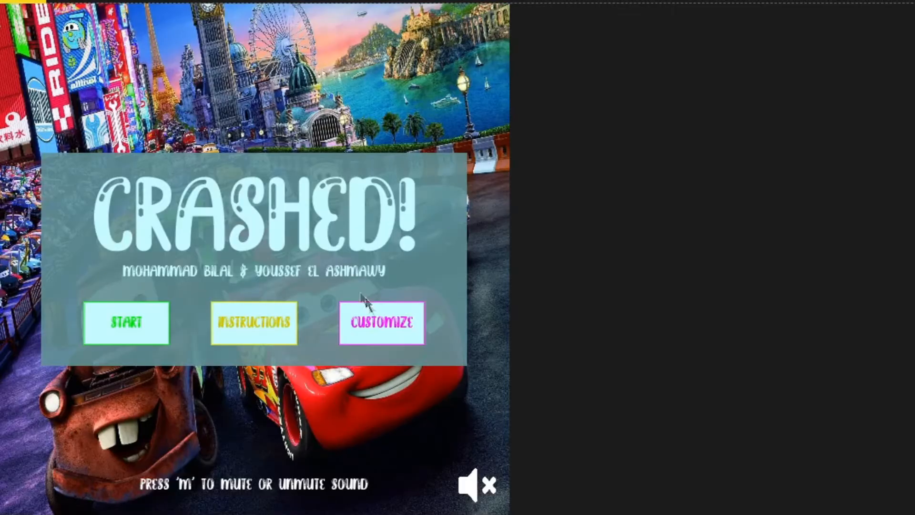
left_click(381, 323)
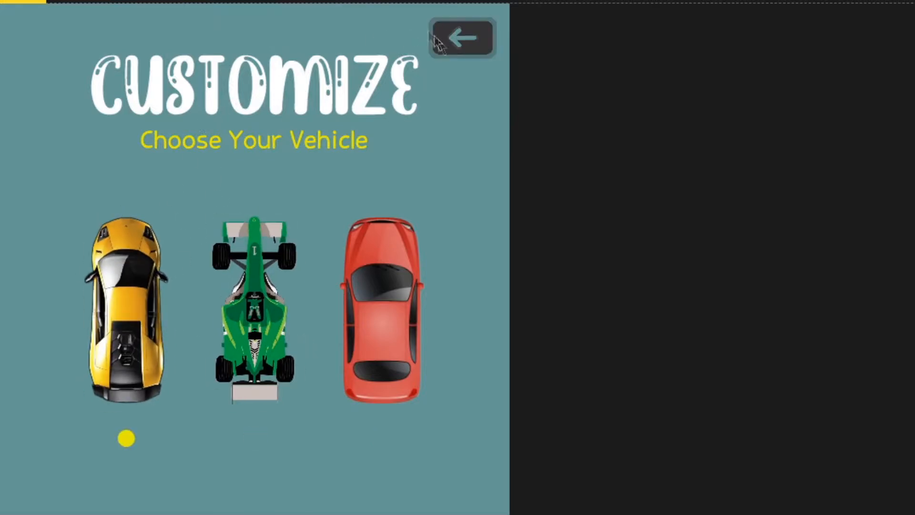
left_click(461, 38)
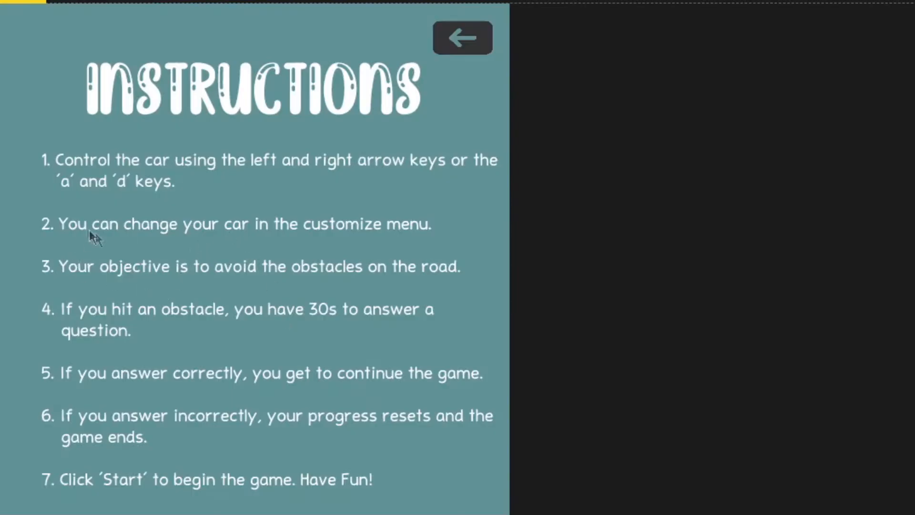
mouse_move(683, 292)
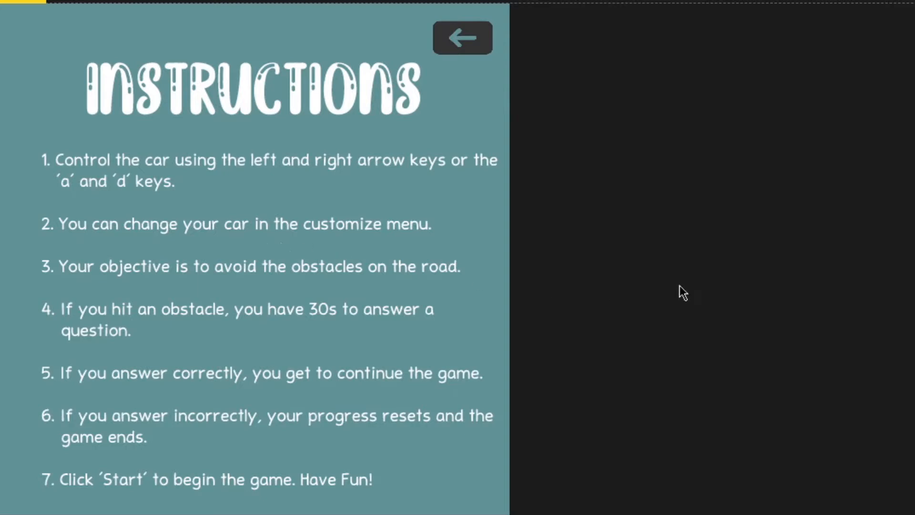
mouse_move(435, 320)
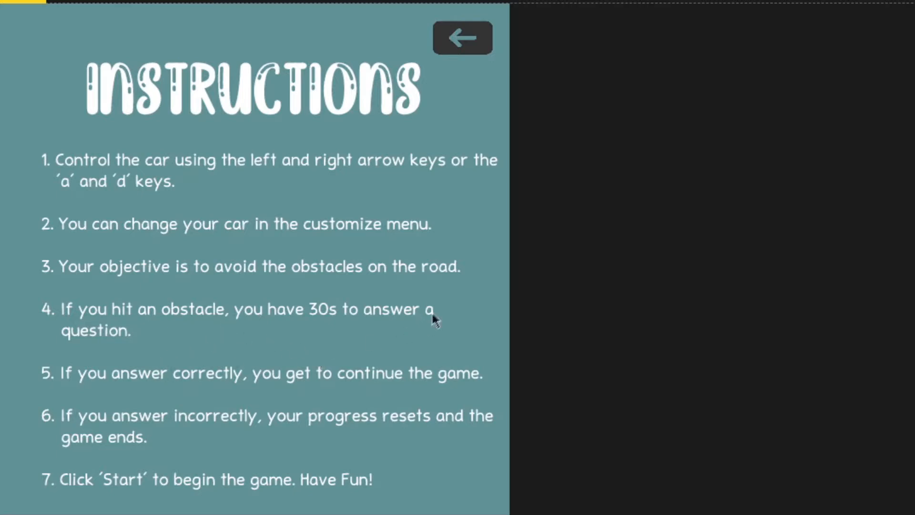
mouse_move(295, 269)
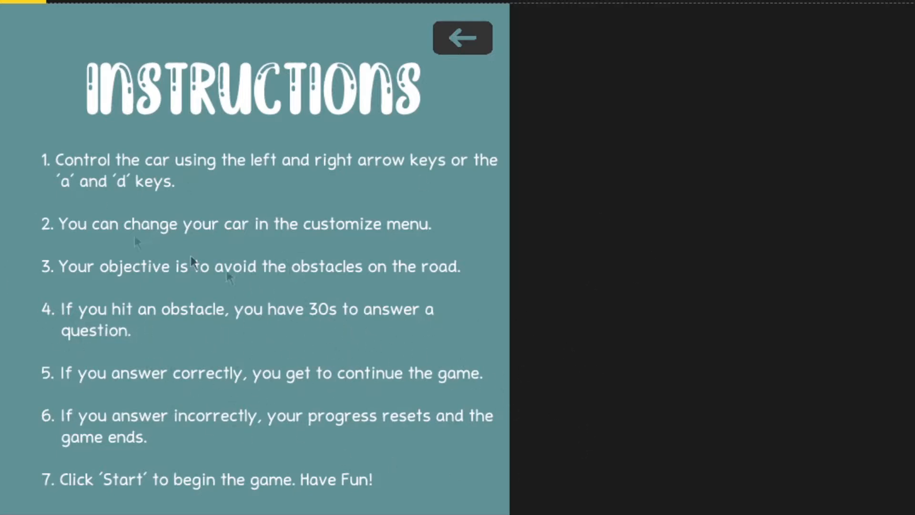
mouse_move(365, 439)
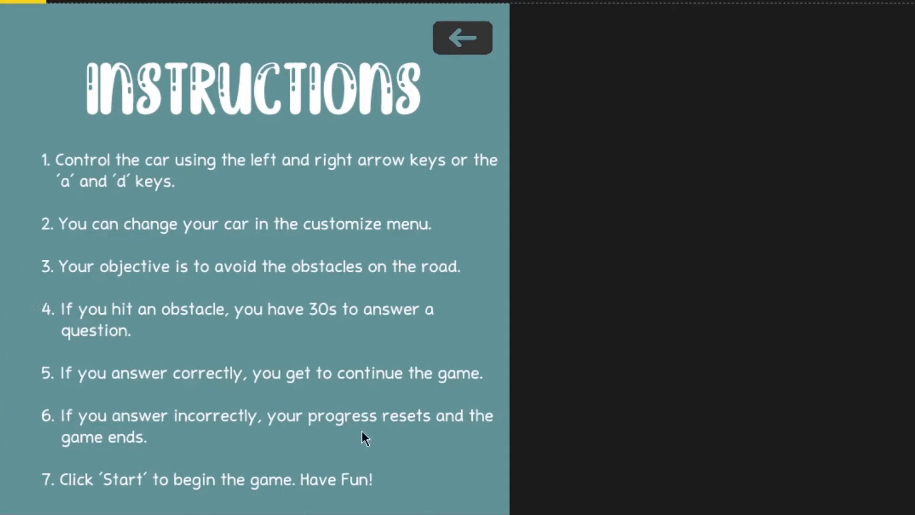
left_click(461, 37)
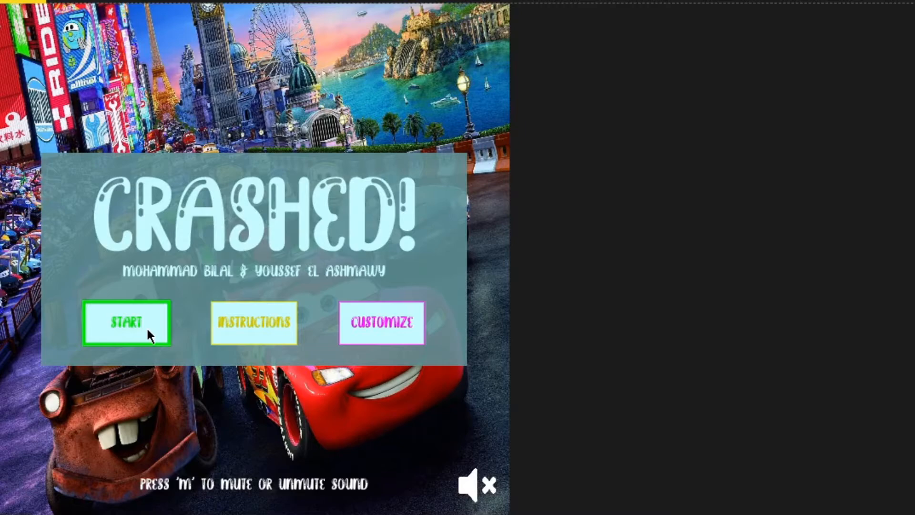
Start a new game with the yellow car and drive until it crashes
left_click(126, 323)
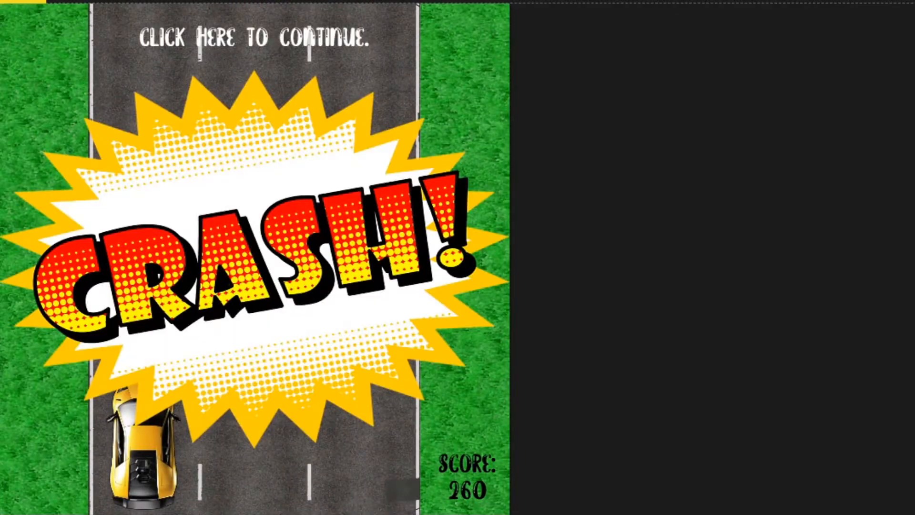
left_click(254, 39)
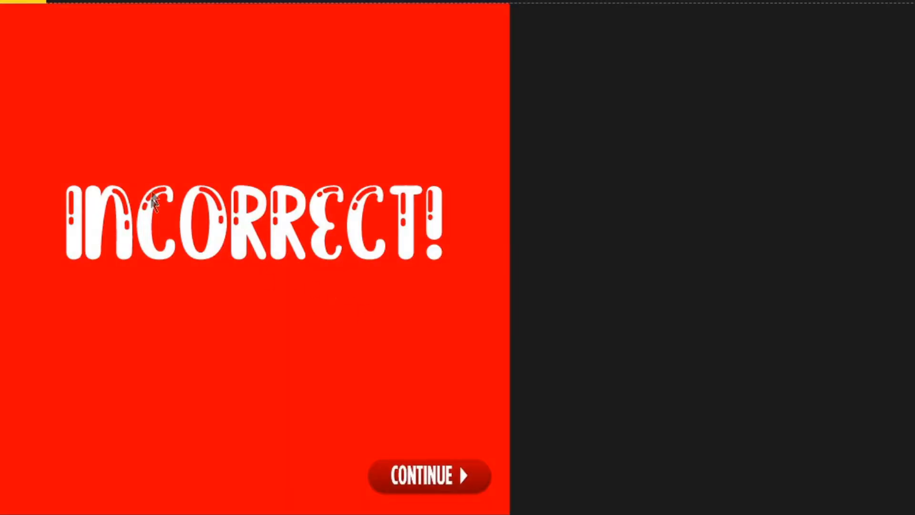
mouse_move(332, 365)
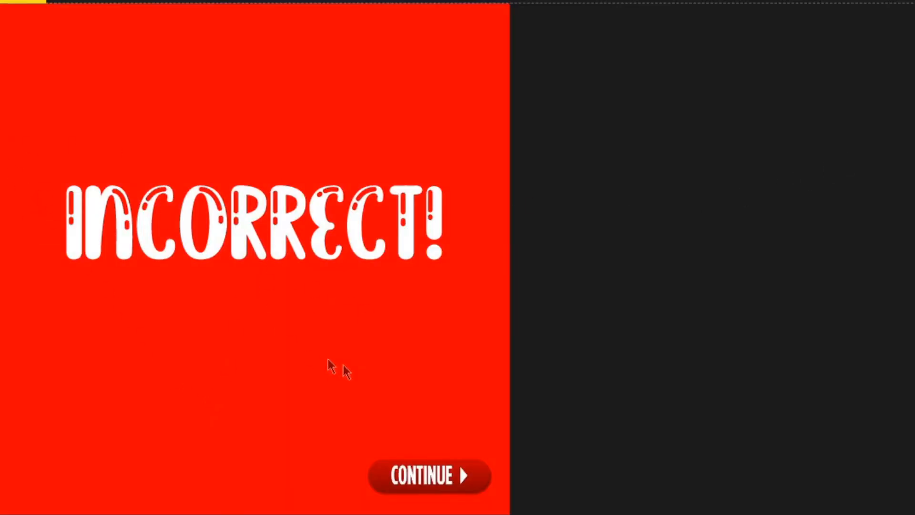
Continue past the Incorrect! result screen back to the title menu
left_click(427, 475)
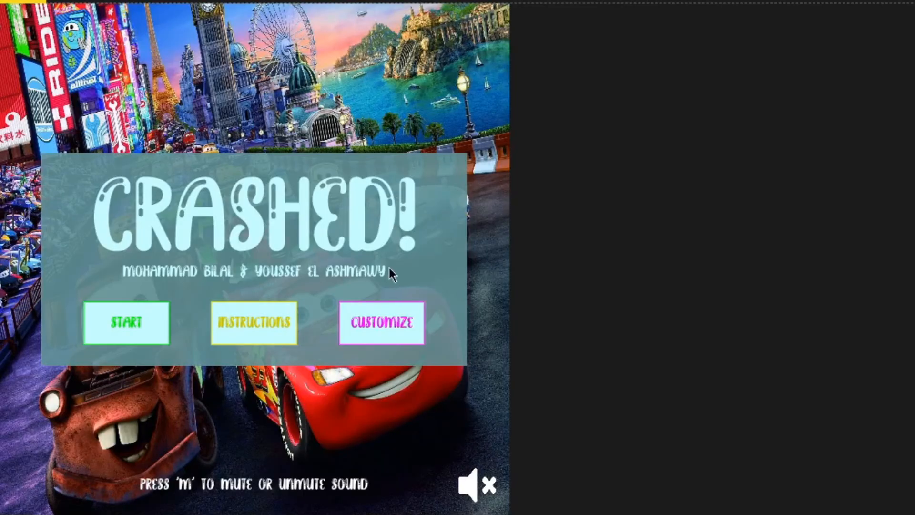
Check the green car in vehicle customization and return to the main menu unchanged
left_click(381, 323)
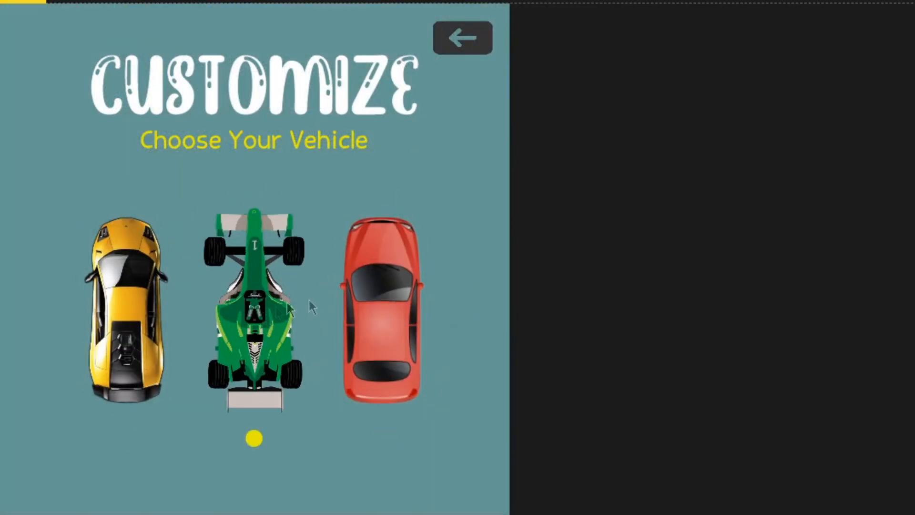
left_click(462, 37)
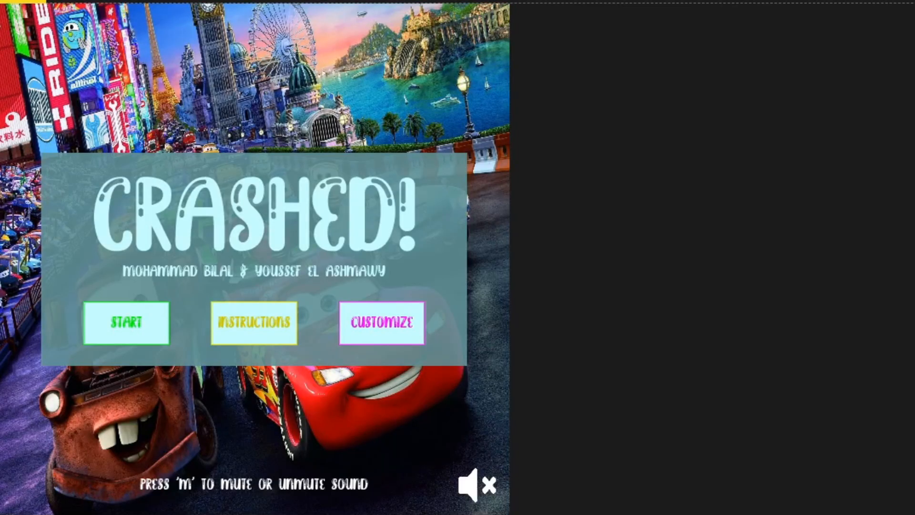